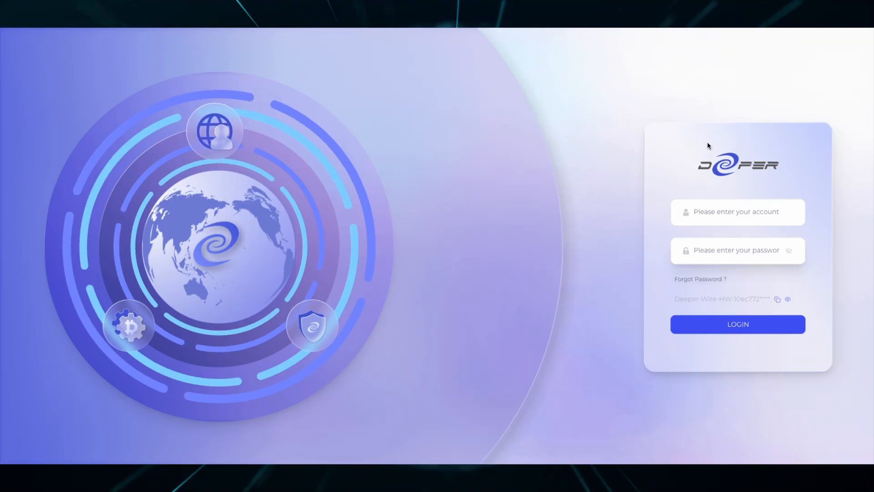
Step: Log in as admin and expand the DPN menu in the sidebar
type("admin")
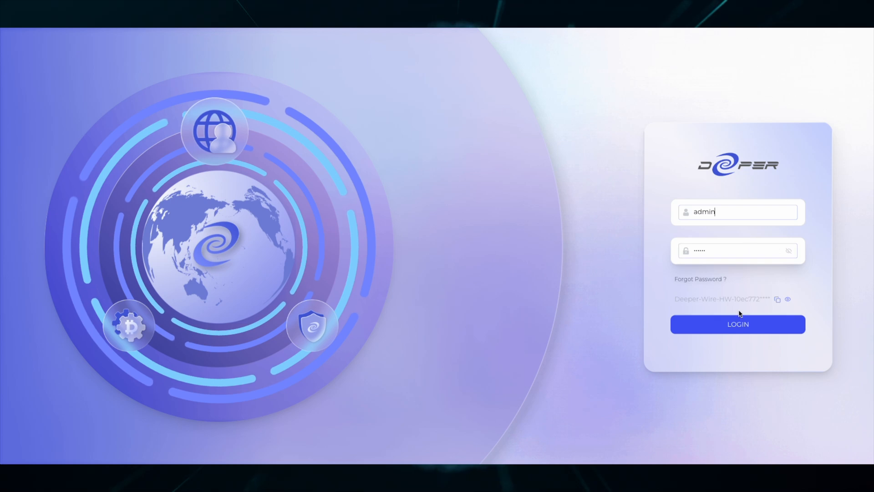
left_click(736, 324)
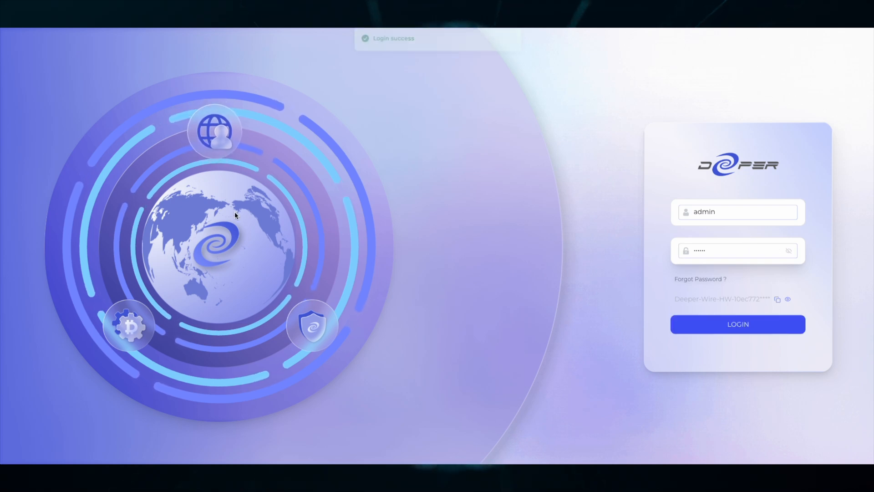
left_click(736, 324)
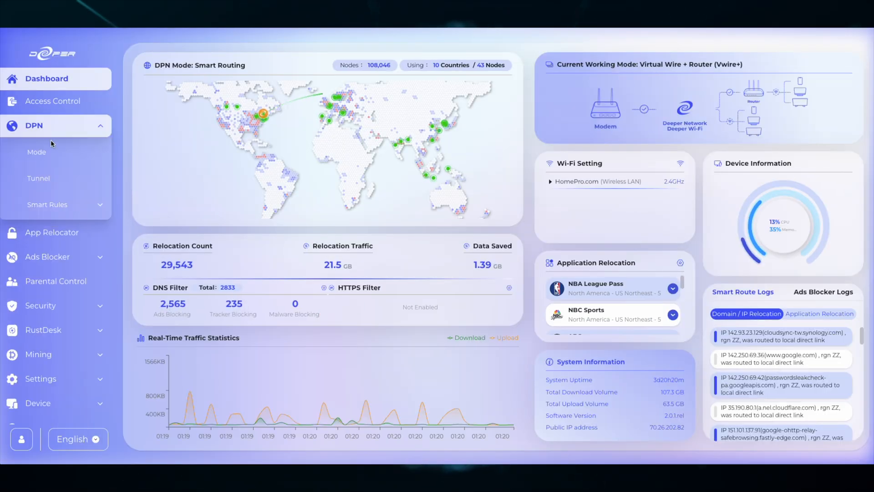
Step: Add a Slovakia tunnel on the Tunnel page, then go to App Relocator
left_click(38, 178)
type("sl")
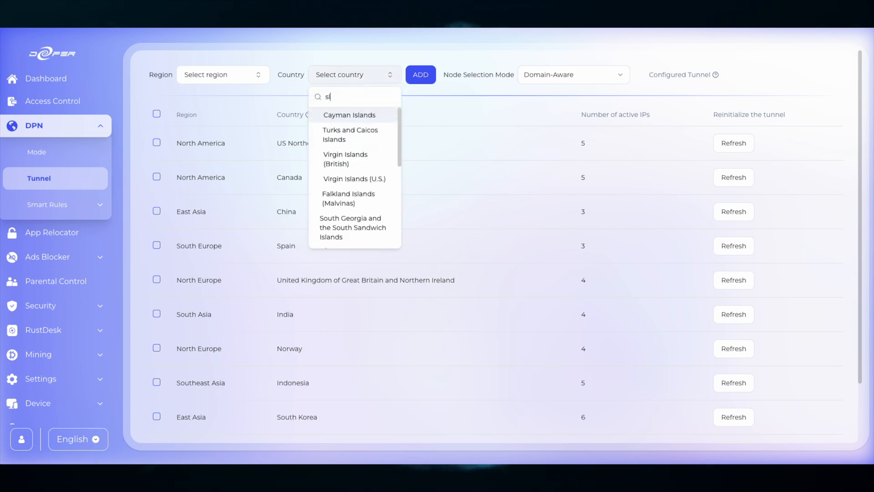
type("ovakia")
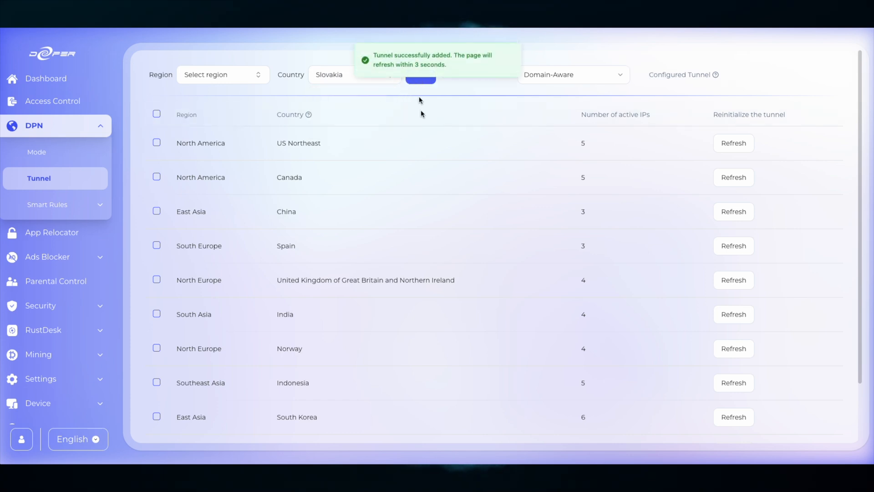
scroll("down", 3)
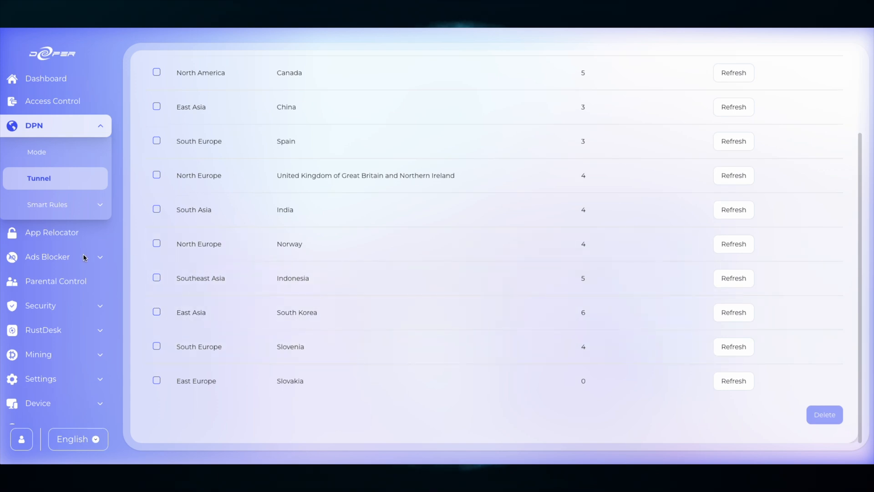
left_click(52, 232)
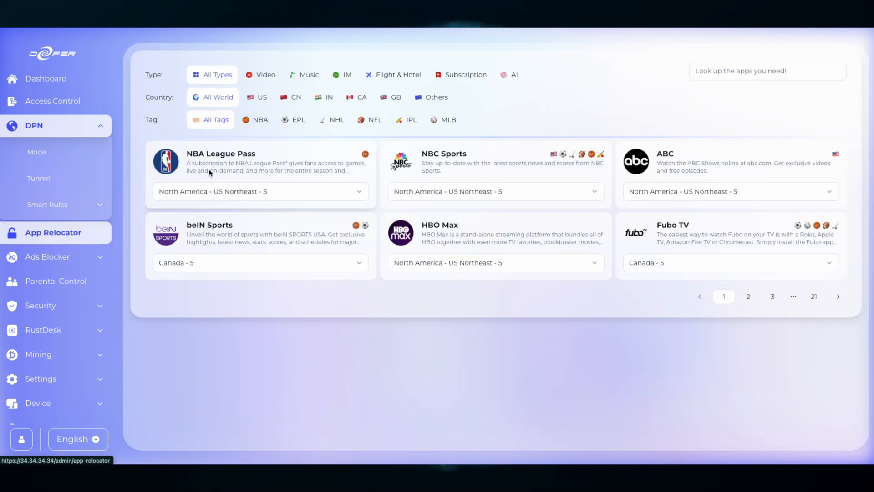
Step: Find Netflix via 'net' search and assign it the East Europe - Slovakia - 4 tunnel
type("net")
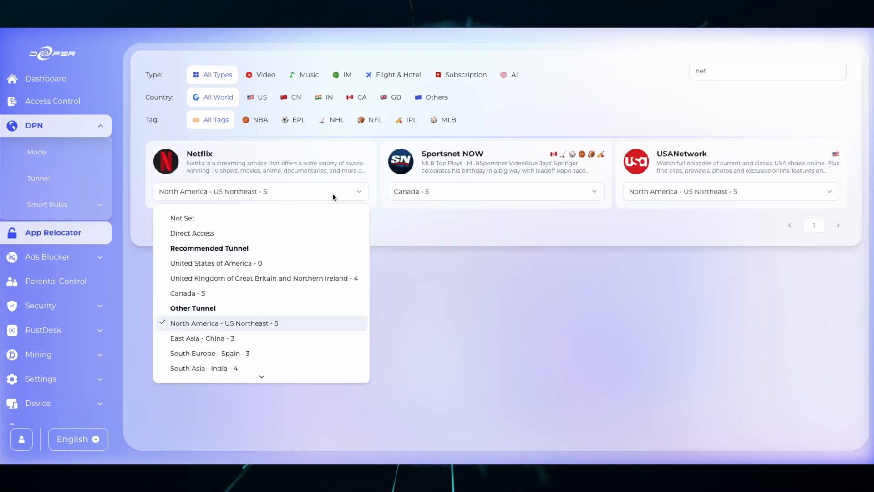
scroll("down", 3)
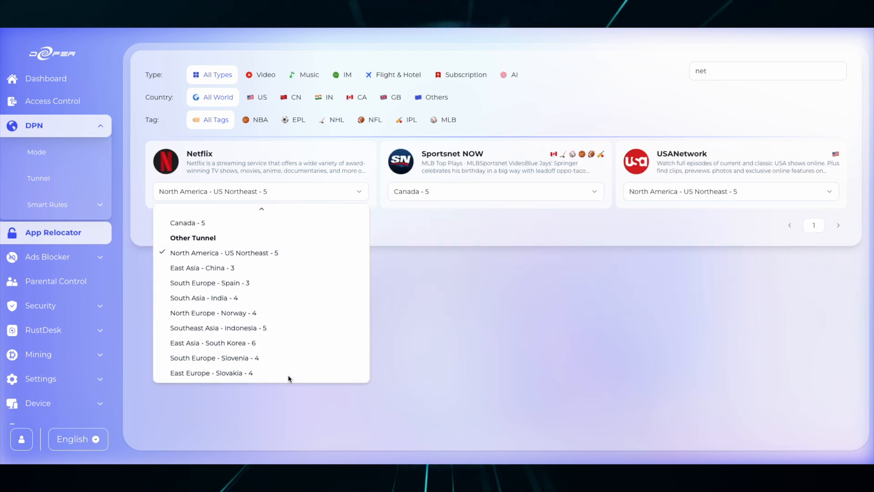
left_click(210, 372)
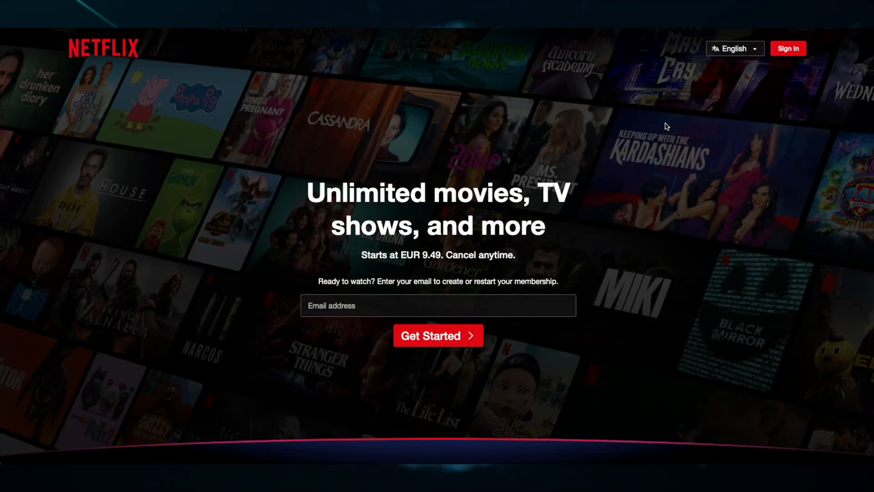
Step: Sign in to Netflix and check the Top 10 TV Shows in Slovakia Today row
left_click(786, 48)
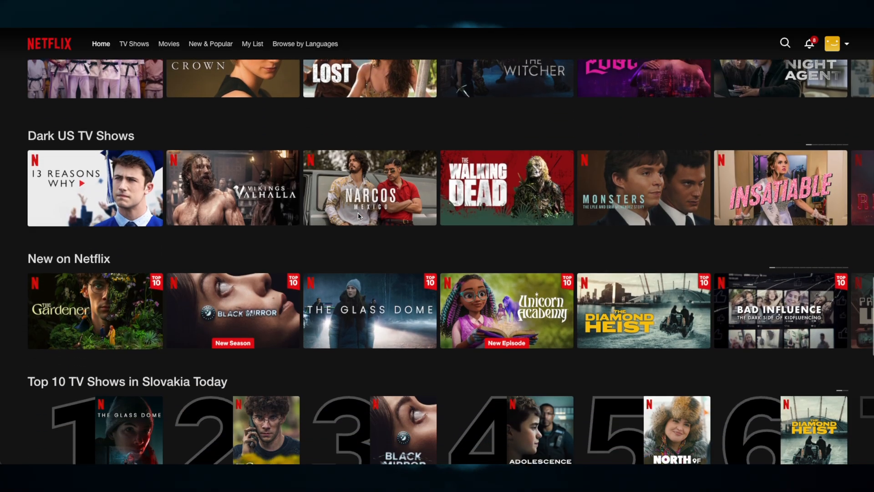
scroll("down", 3)
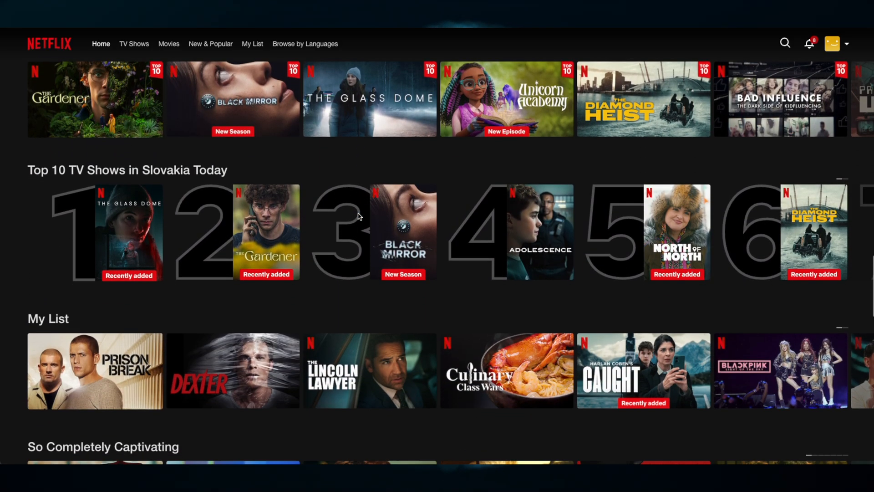
scroll("up", 3)
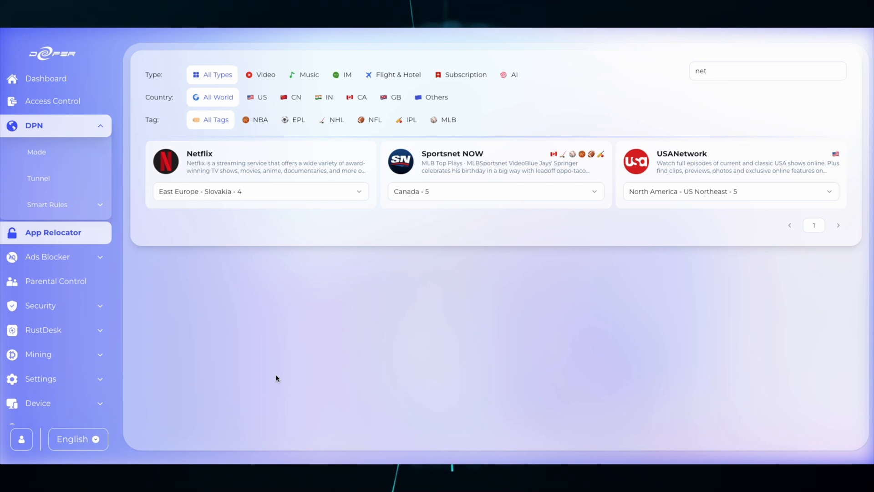
Step: Set DPN Mode to Full Routing via East Europe - Slovakia - 4 and confirm the Tip dialog
left_click(37, 152)
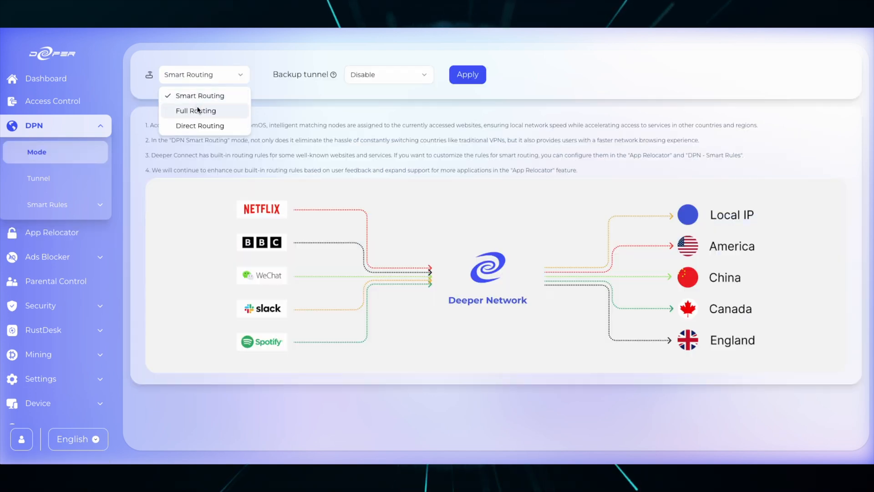
left_click(195, 110)
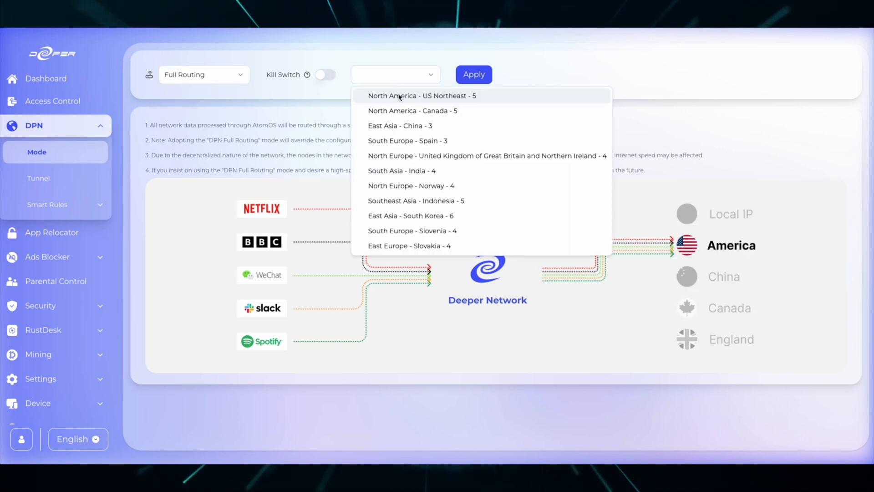
left_click(473, 74)
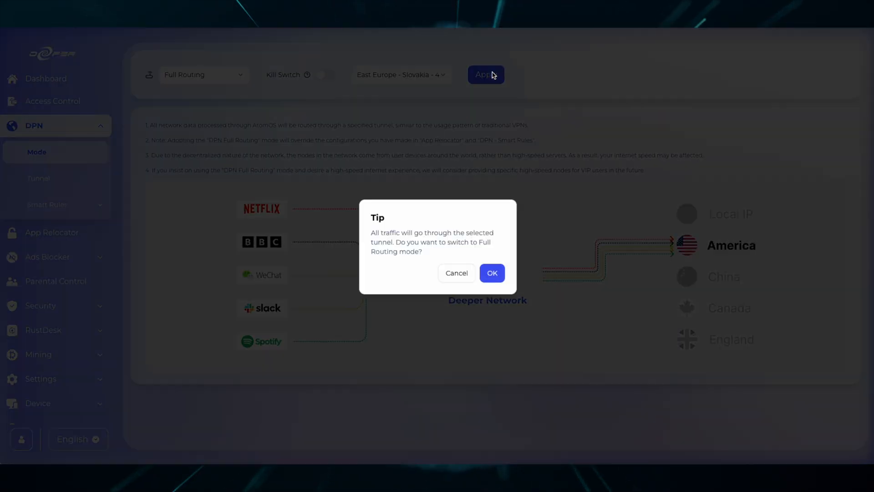
left_click(491, 272)
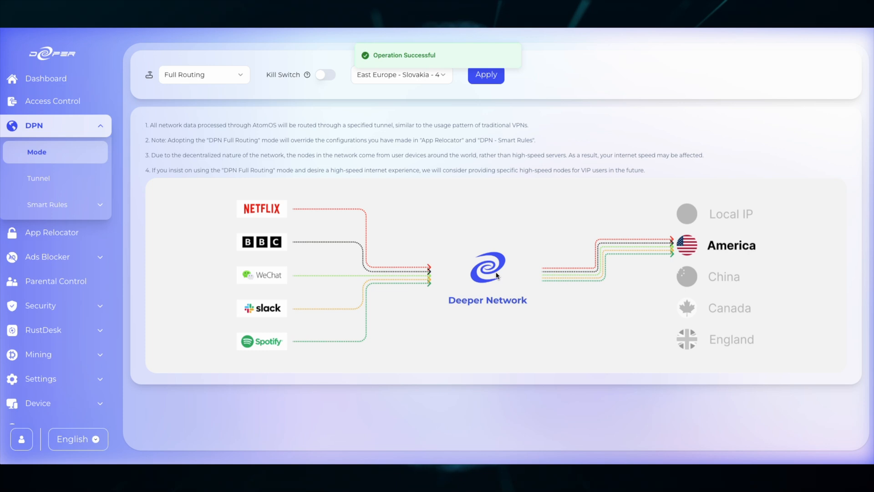